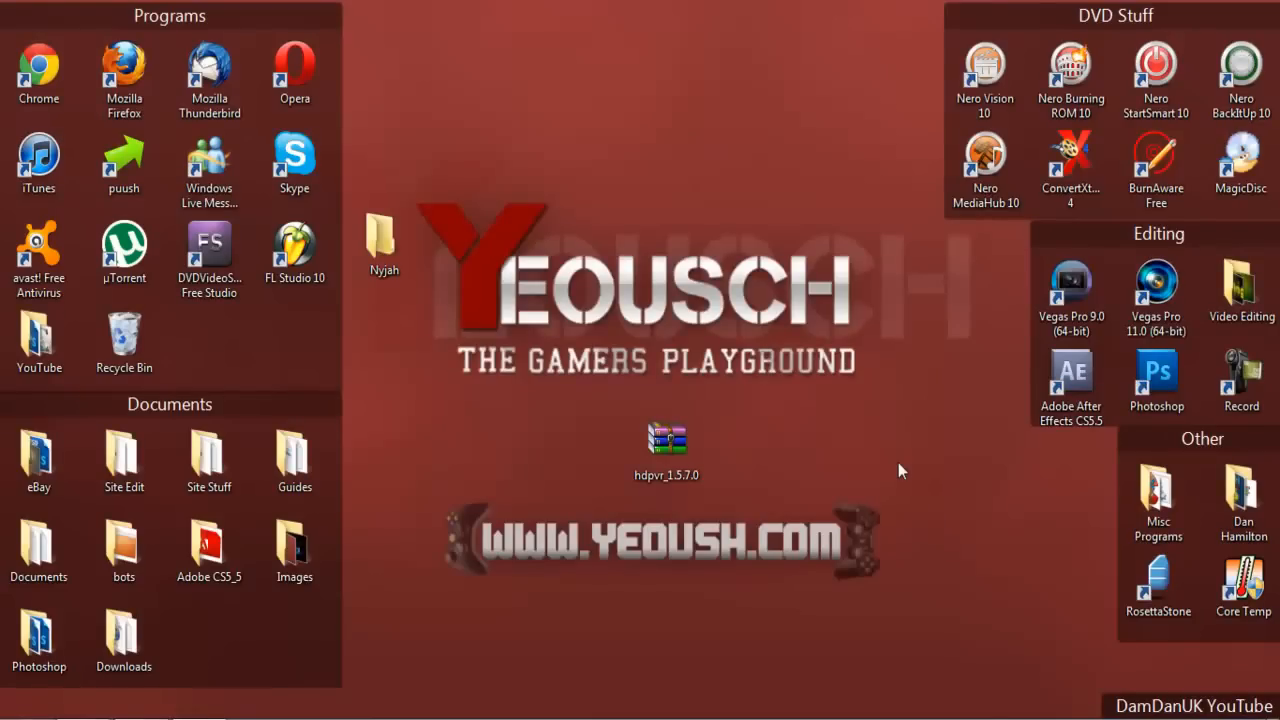
- Open the hdpvr_1.5.7.0 zip archive from the desktop in WinRAR
left_click(666, 440)
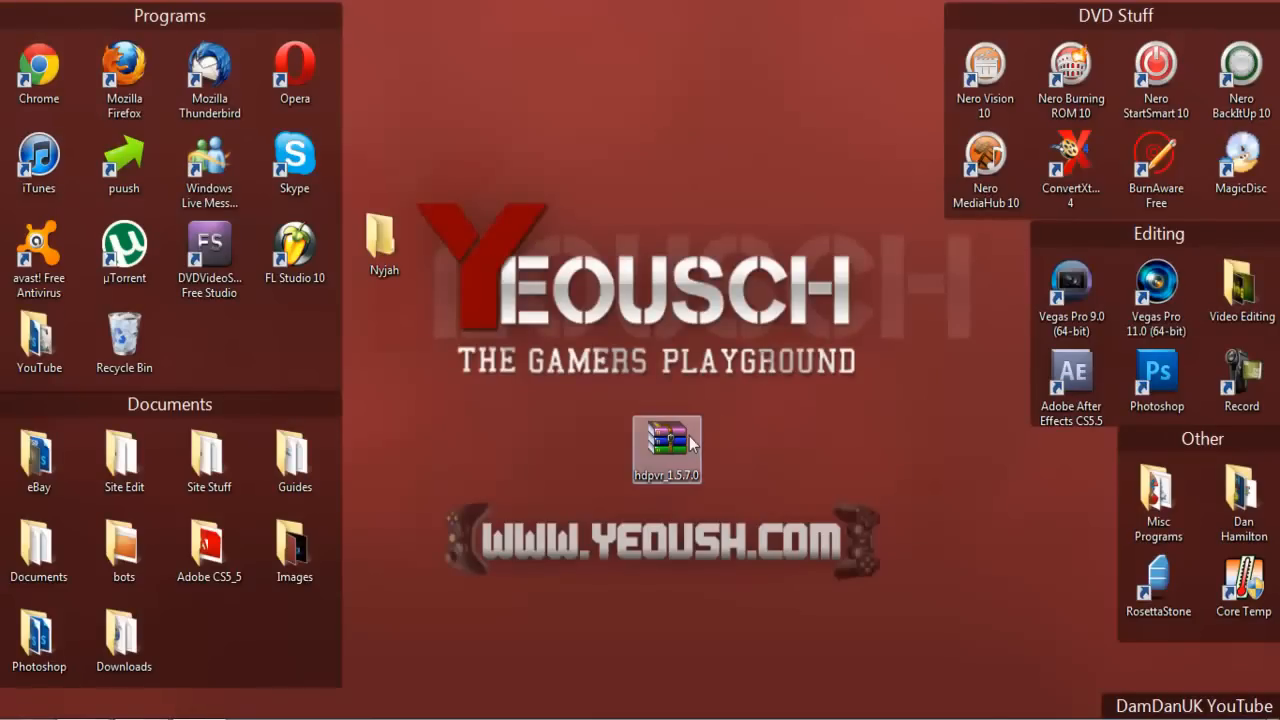
mouse_move(690, 445)
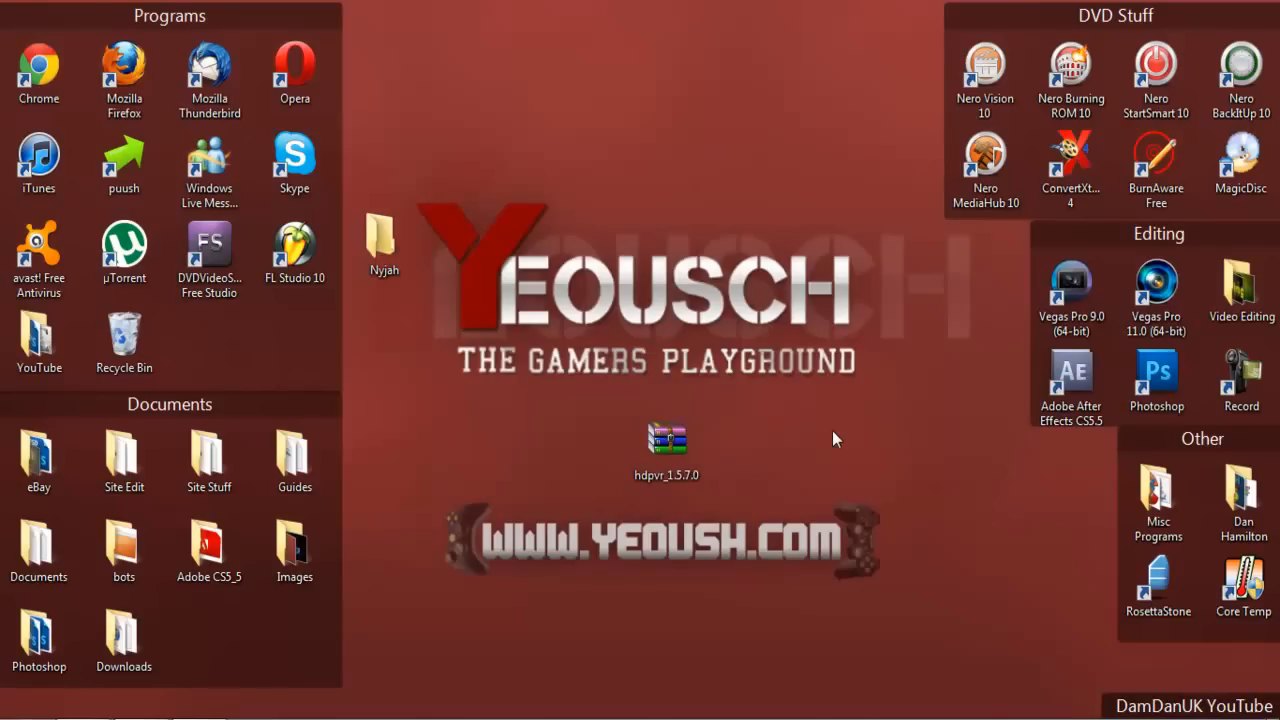
left_click(667, 440)
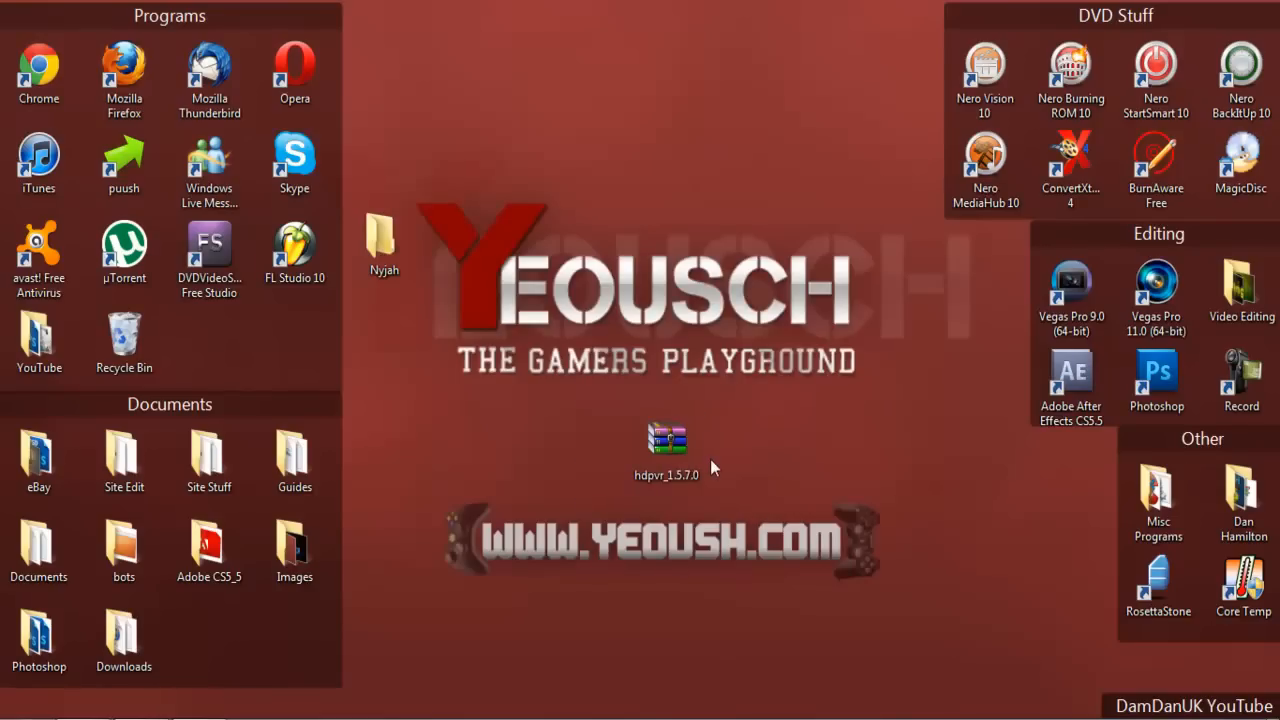
left_click(666, 440)
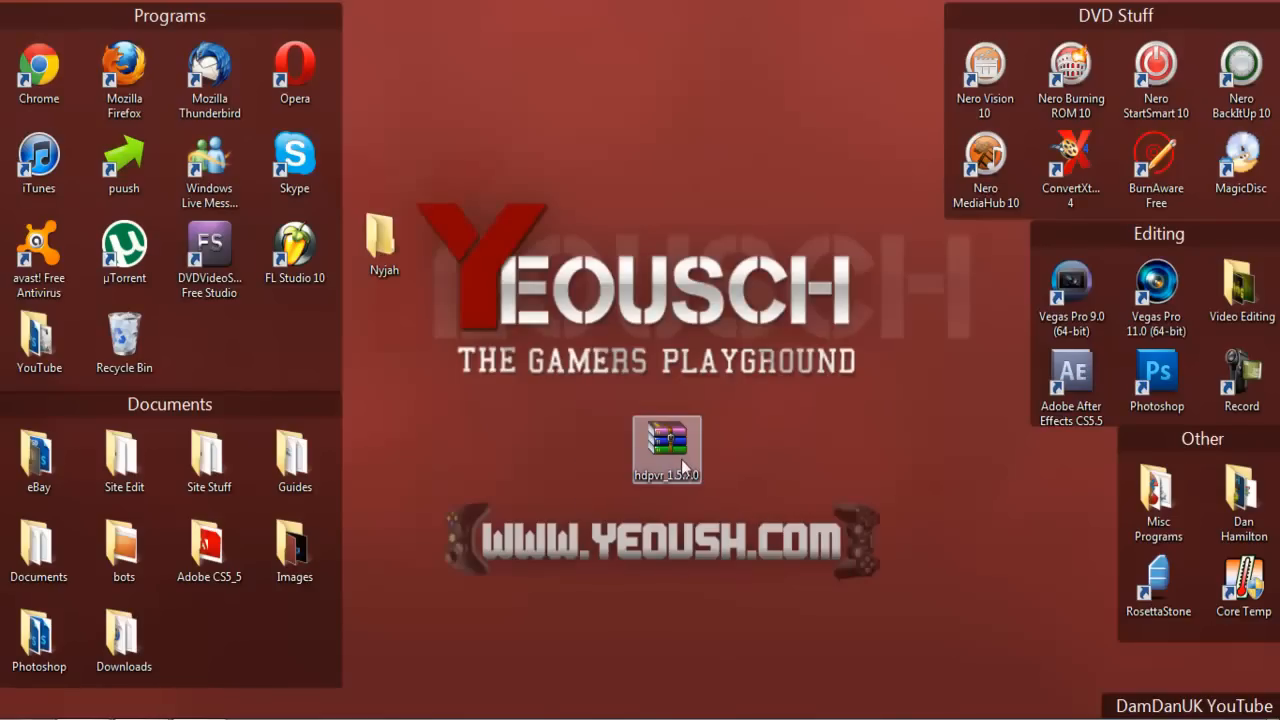
mouse_move(667, 440)
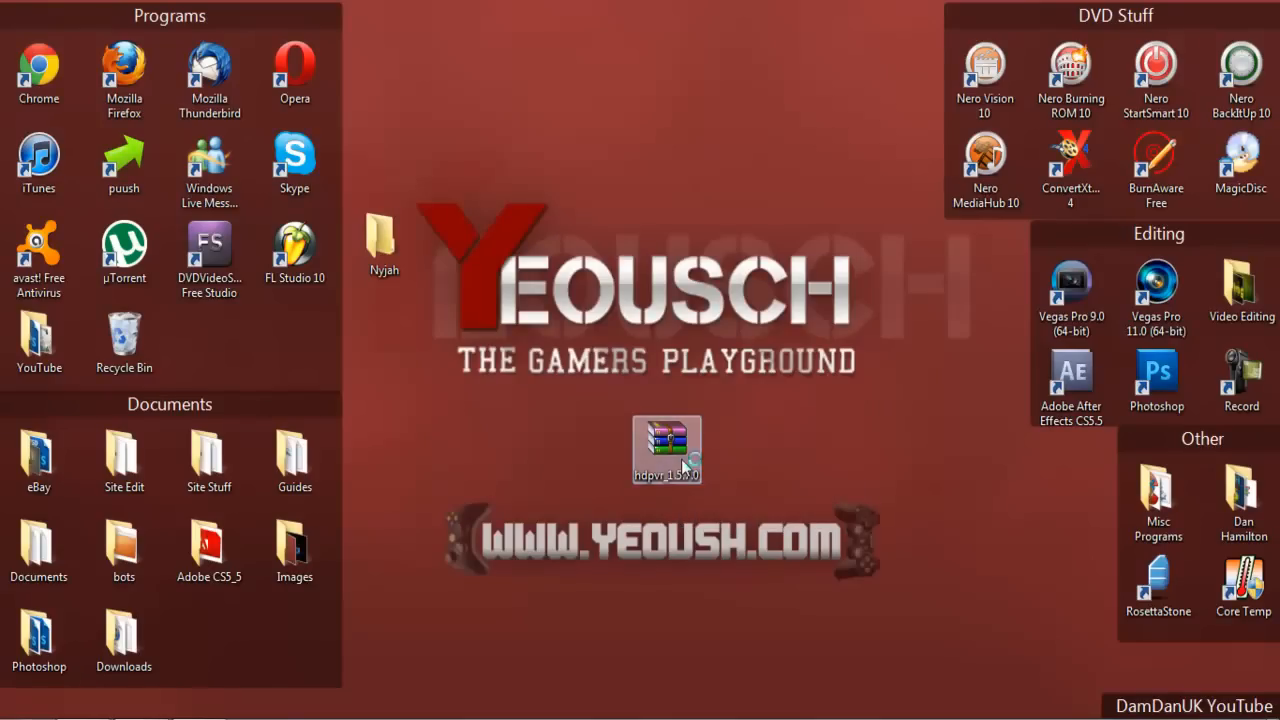
double_click(666, 449)
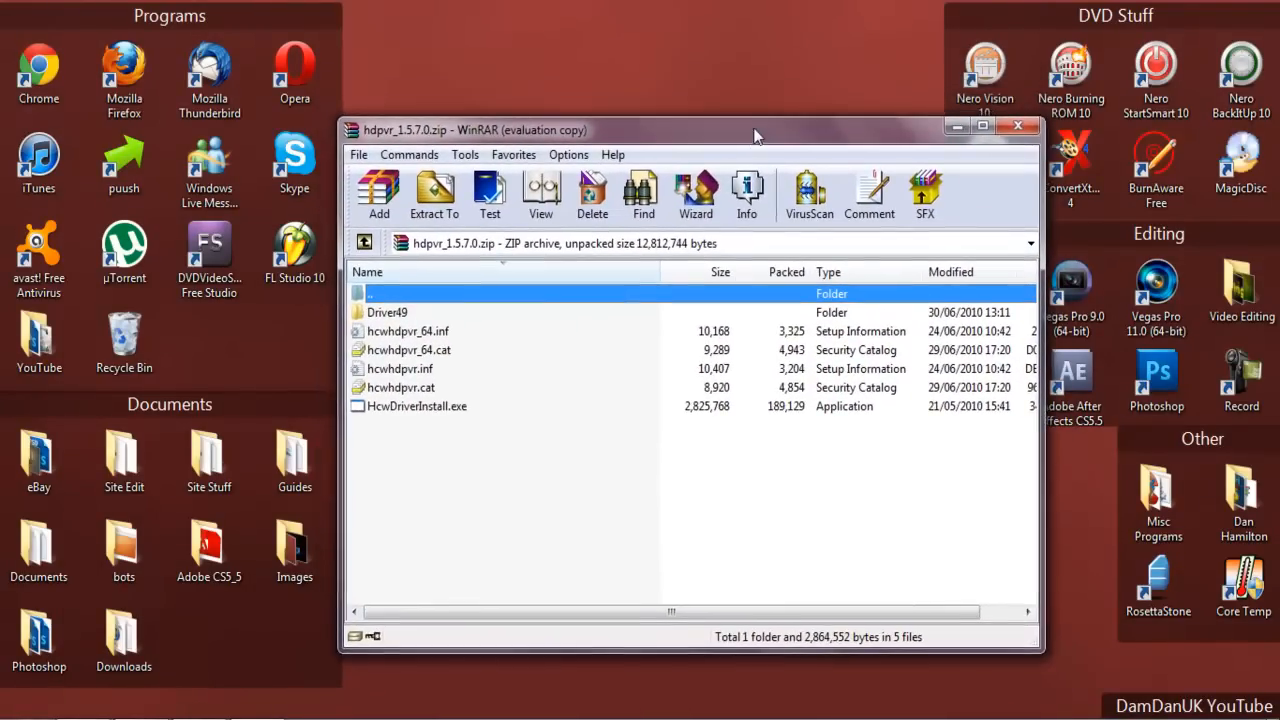
mouse_move(715, 415)
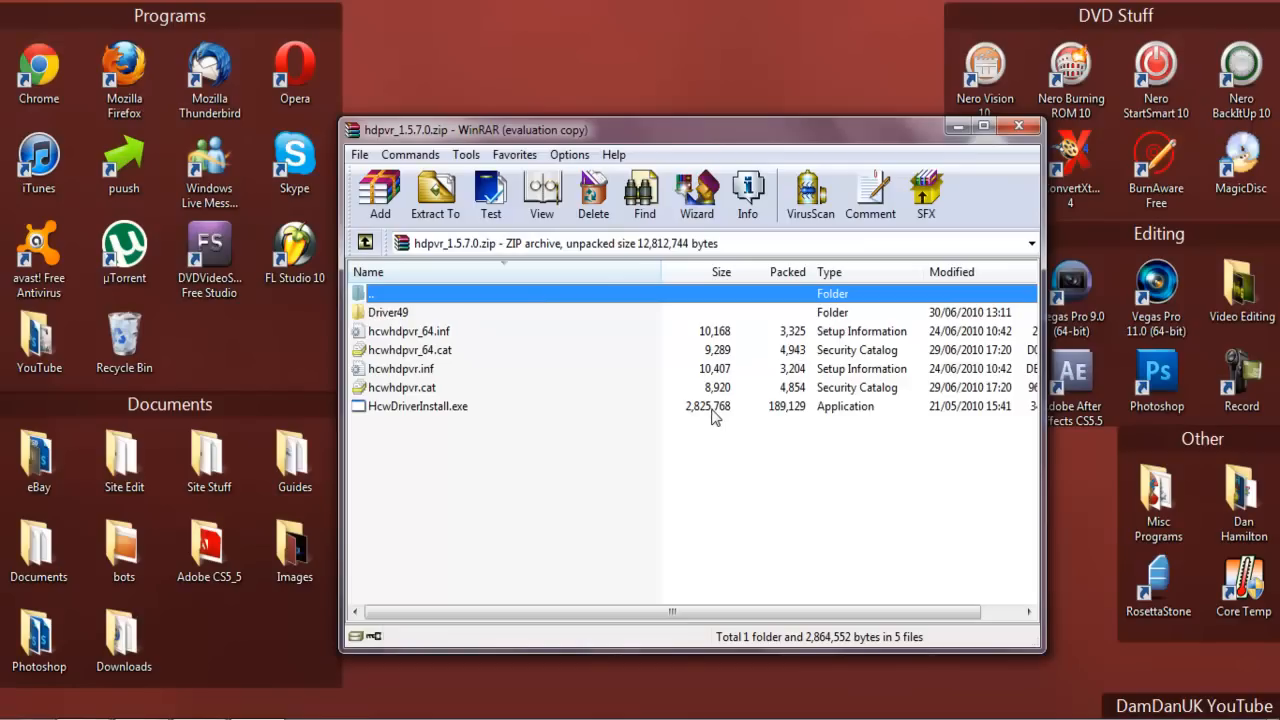
- Select HcwDriverInstall.exe and extract the archive files so the installer can run
left_click(417, 406)
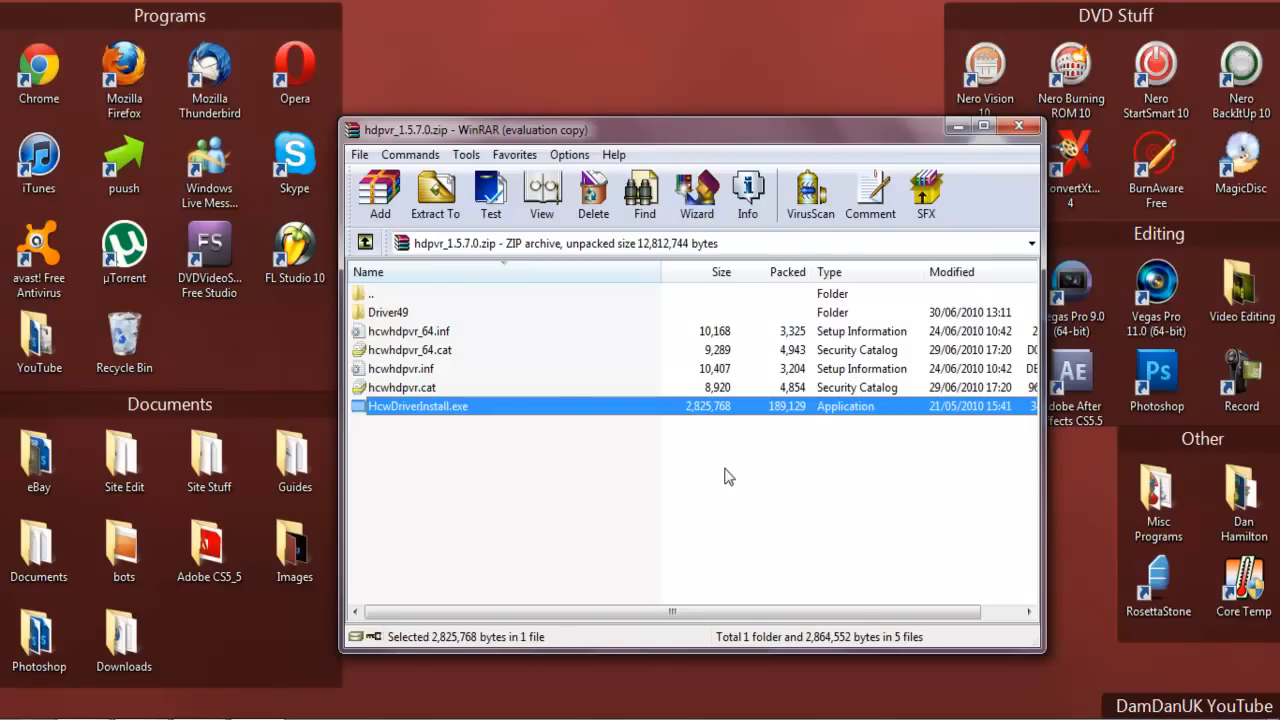
mouse_move(752, 142)
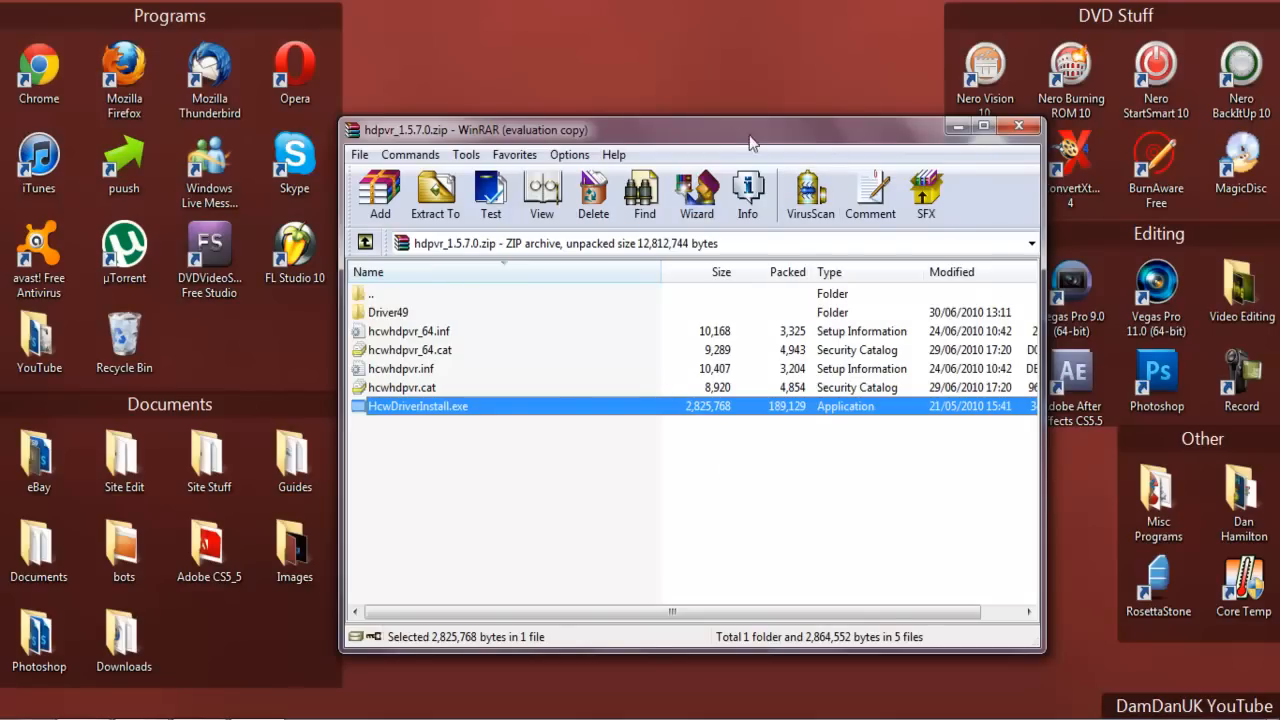
left_click(435, 195)
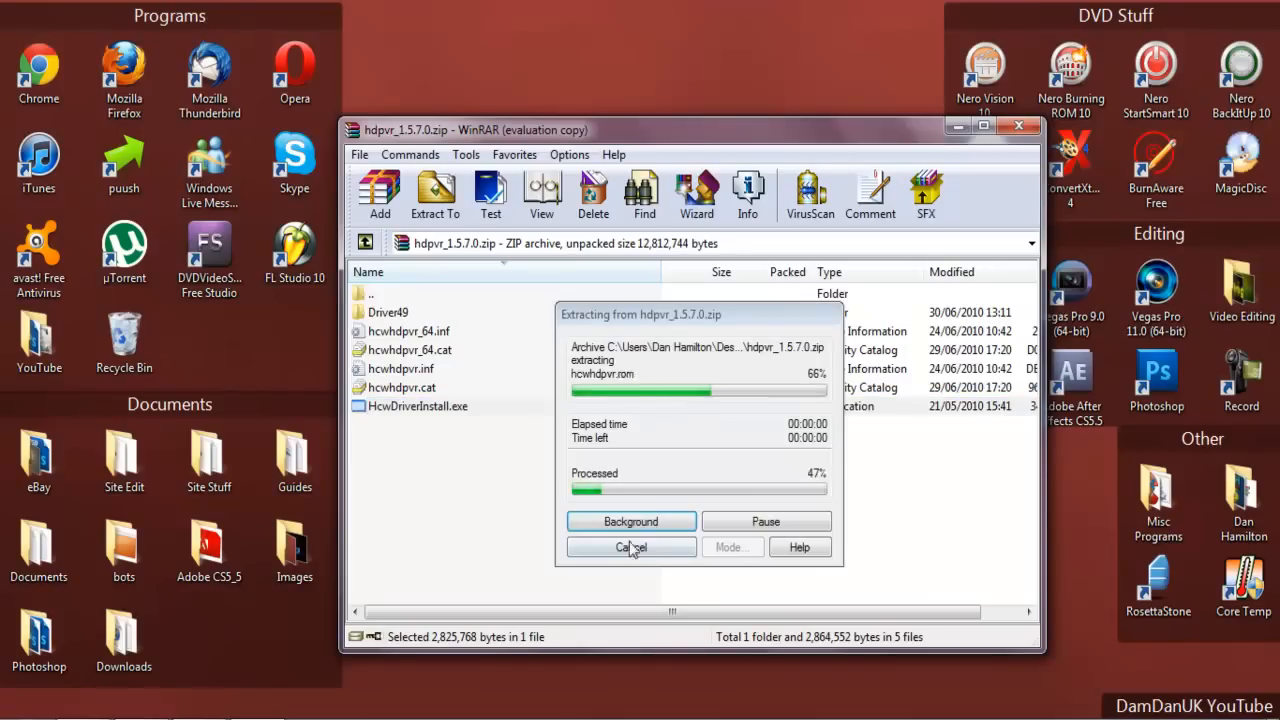
left_click(630, 547)
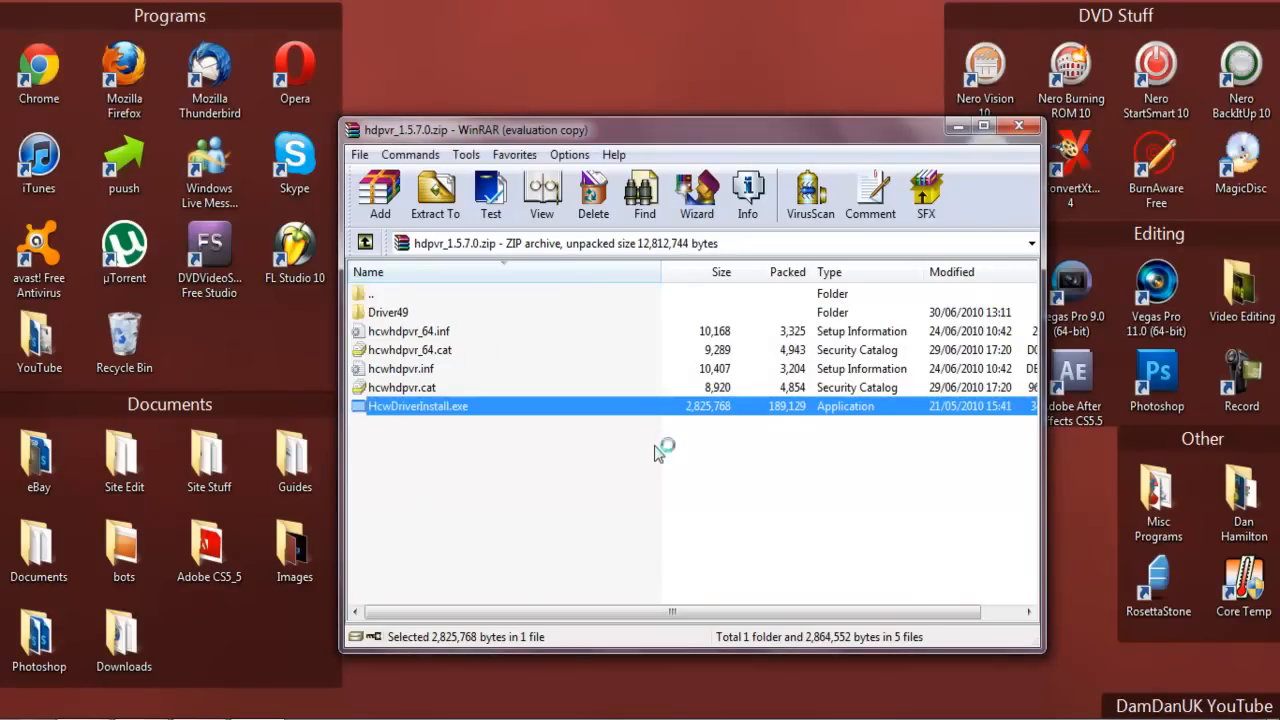
- Launch HcwDriverInstall.exe so it searches for hardware and updates the HD PVR drivers
double_click(417, 406)
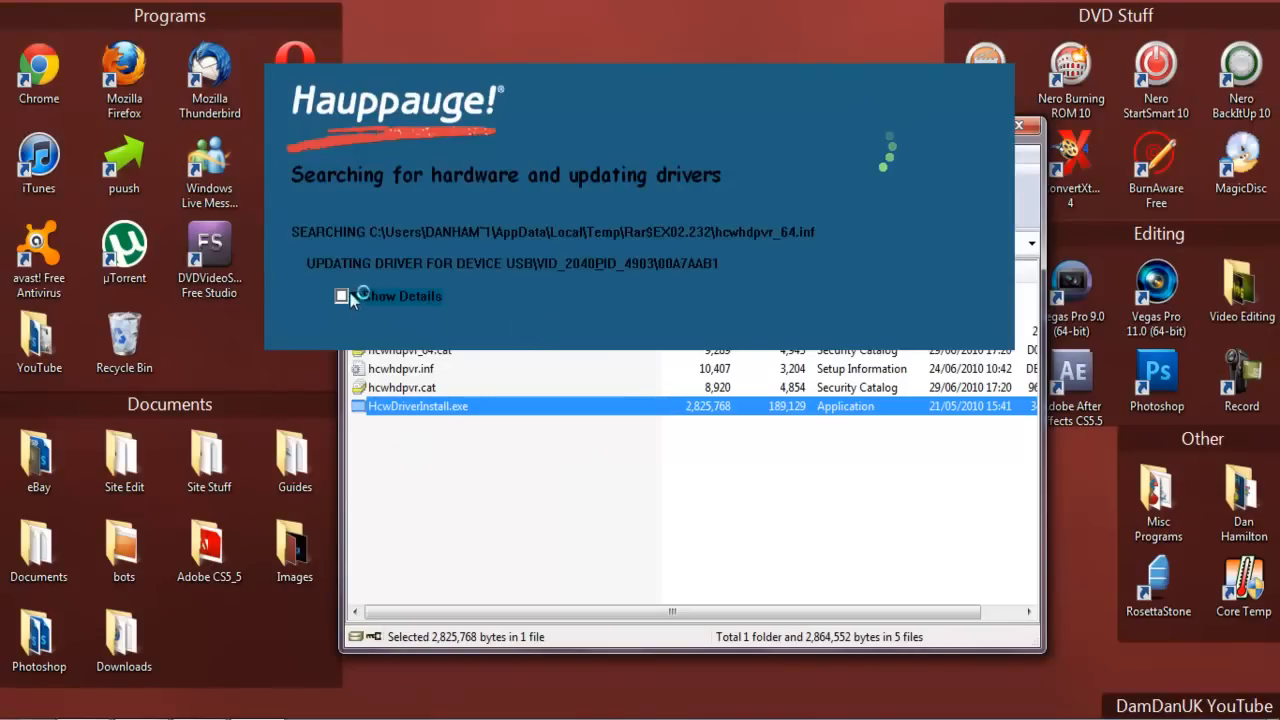
mouse_move(445, 360)
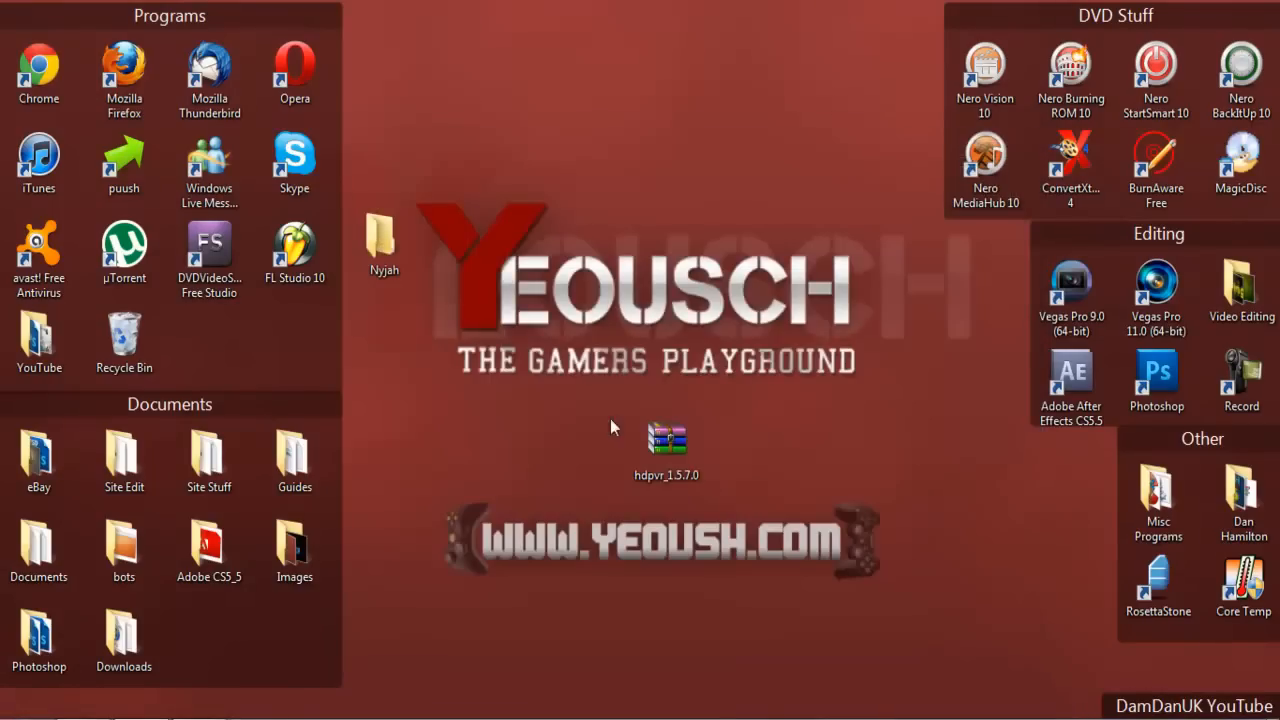
mouse_move(322, 649)
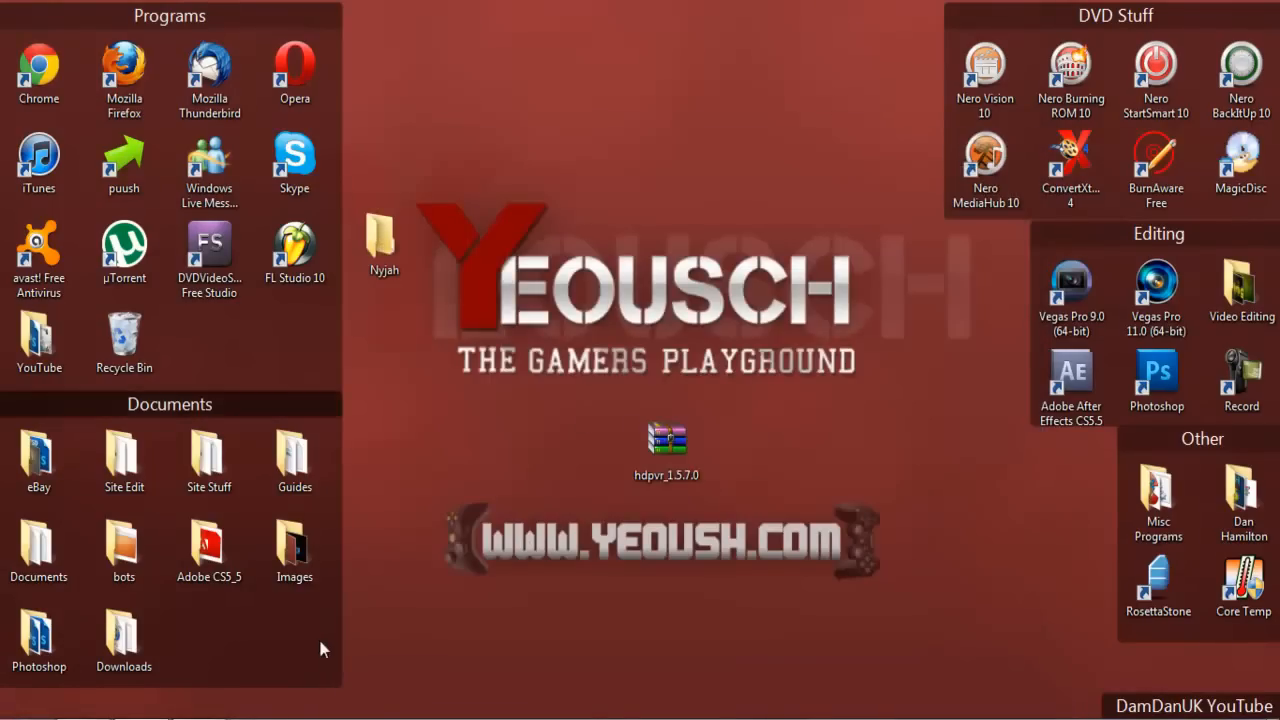
left_click(1156, 290)
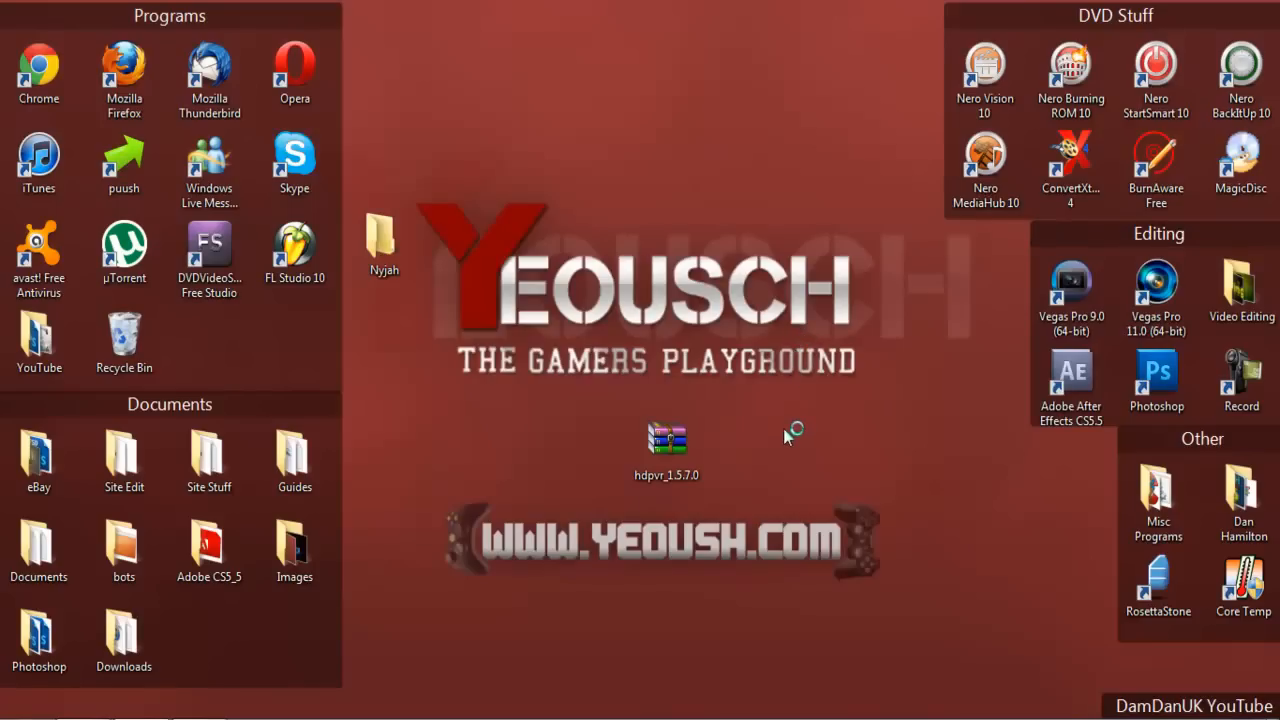
mouse_move(920, 680)
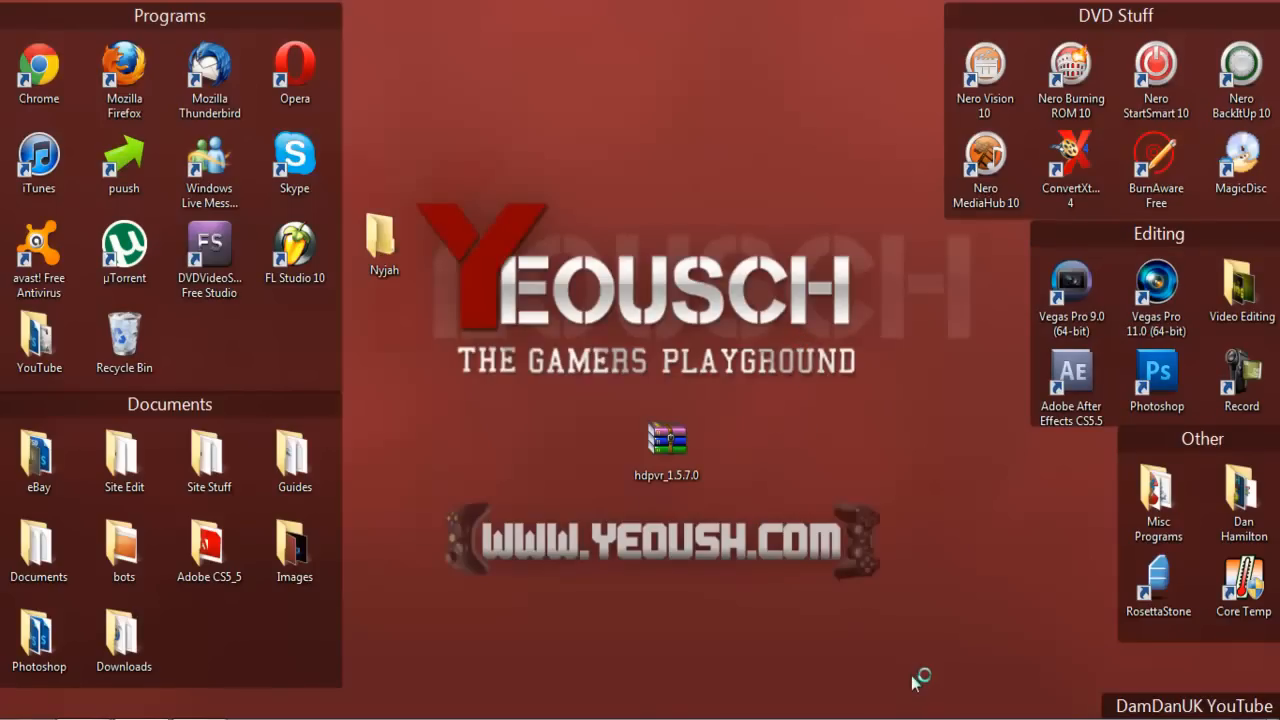
mouse_move(500, 690)
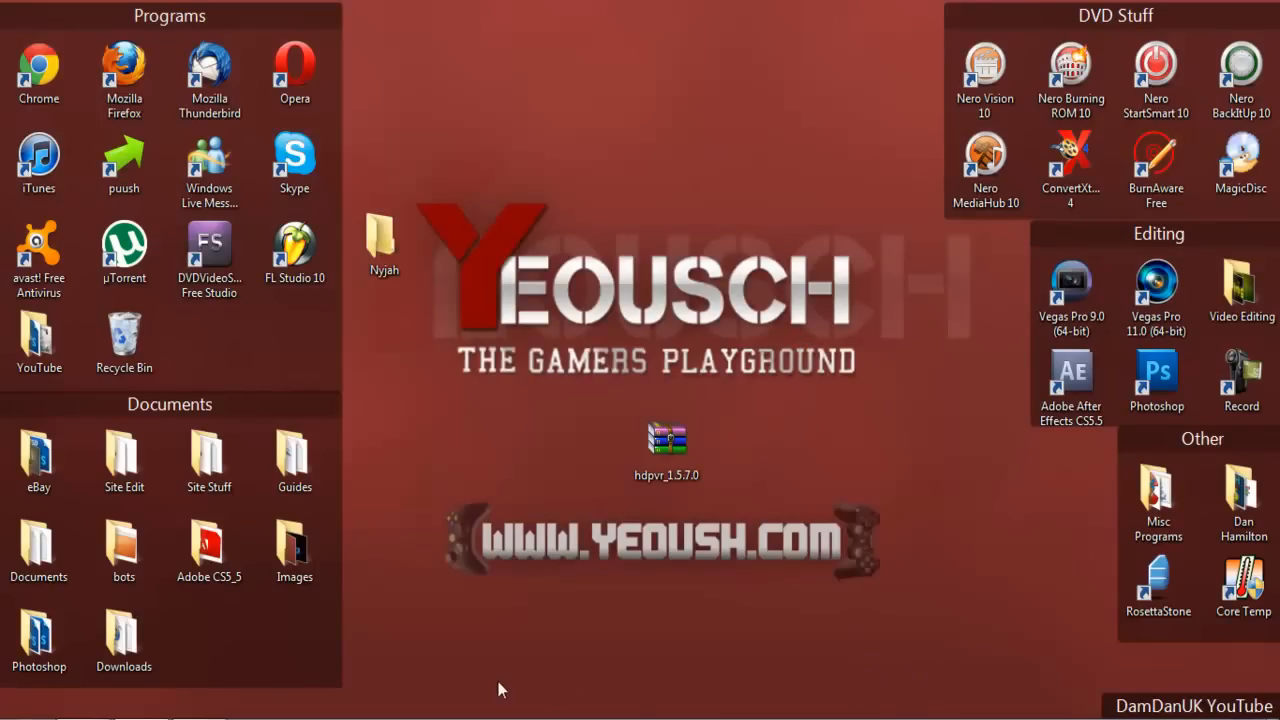
mouse_move(440, 672)
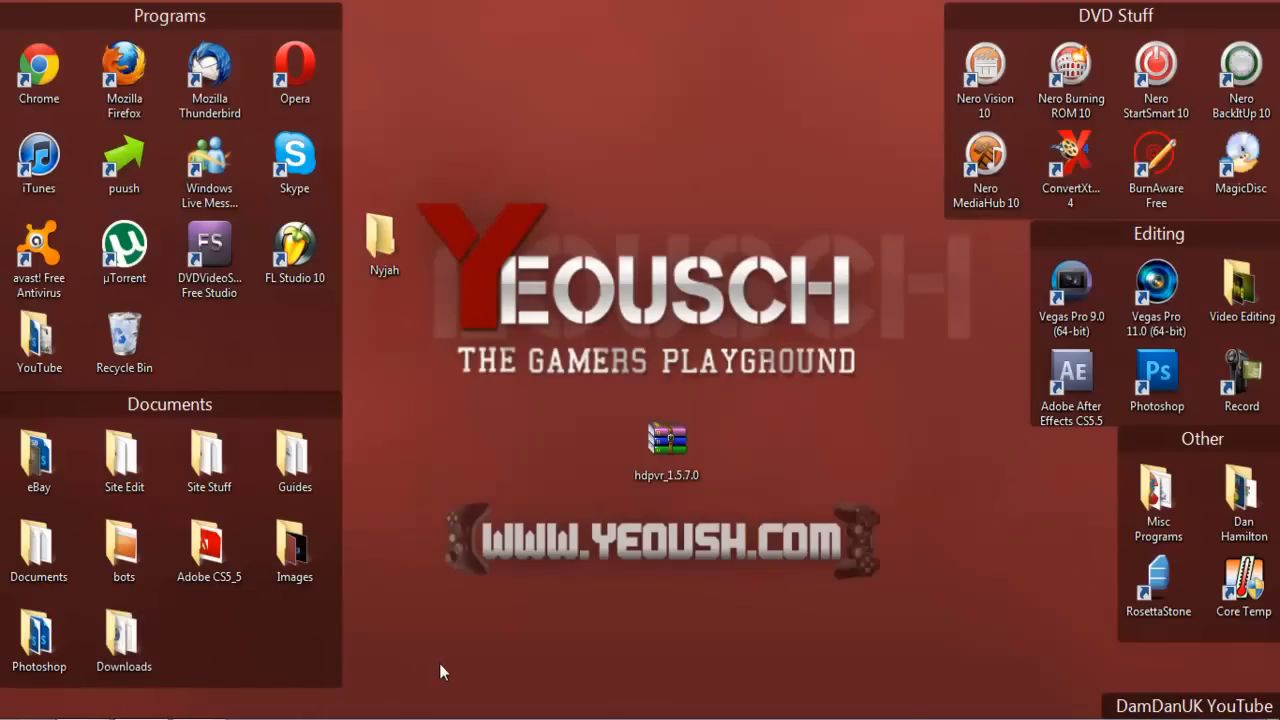
left_click(667, 440)
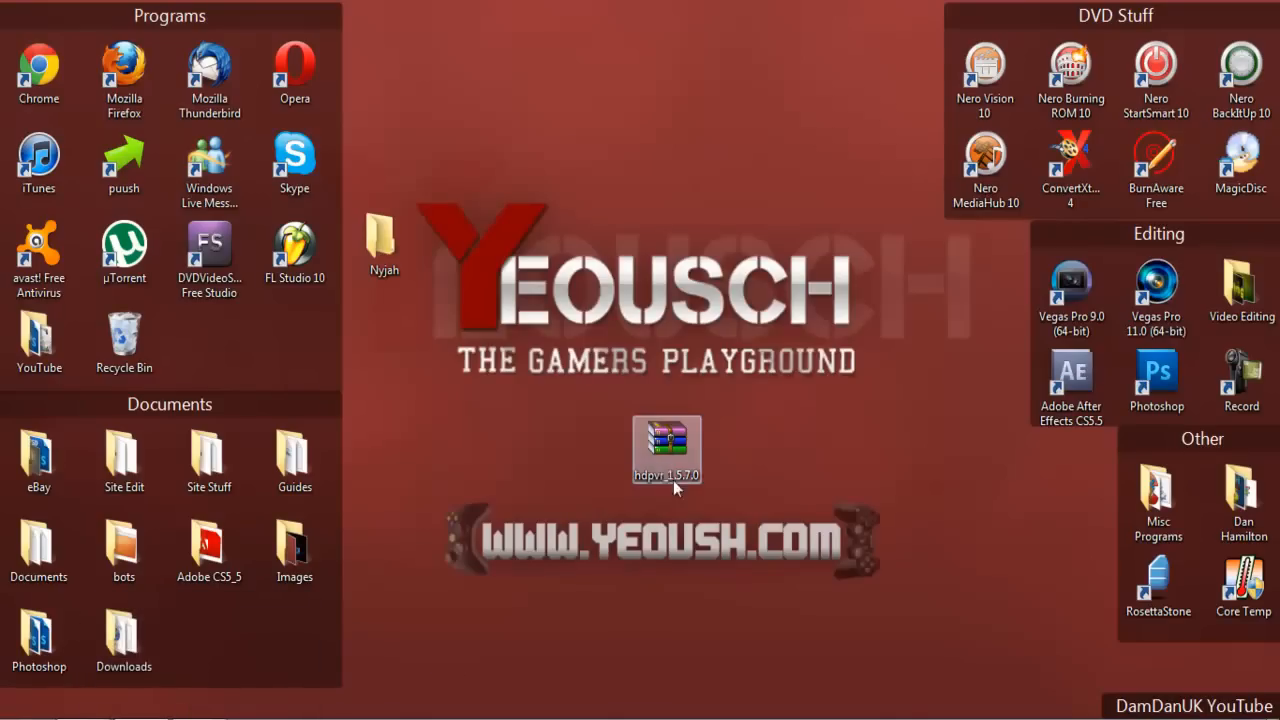